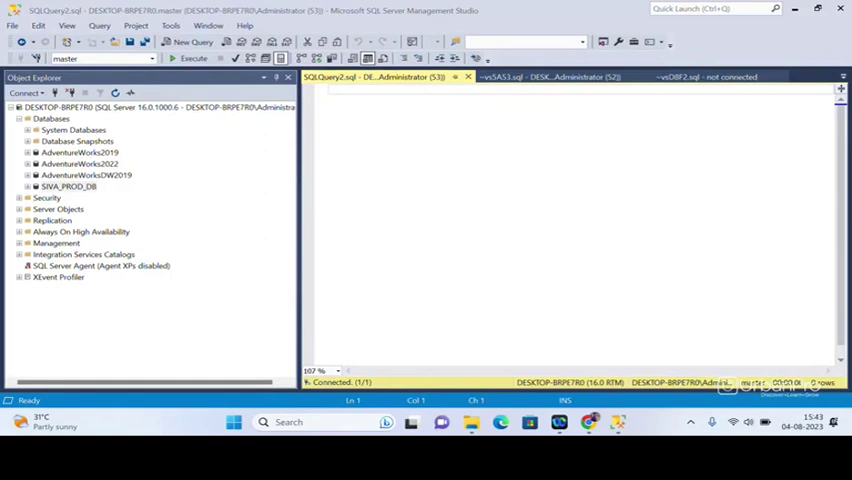
{"action": "mouse_move", "coordinate": [211, 120]}
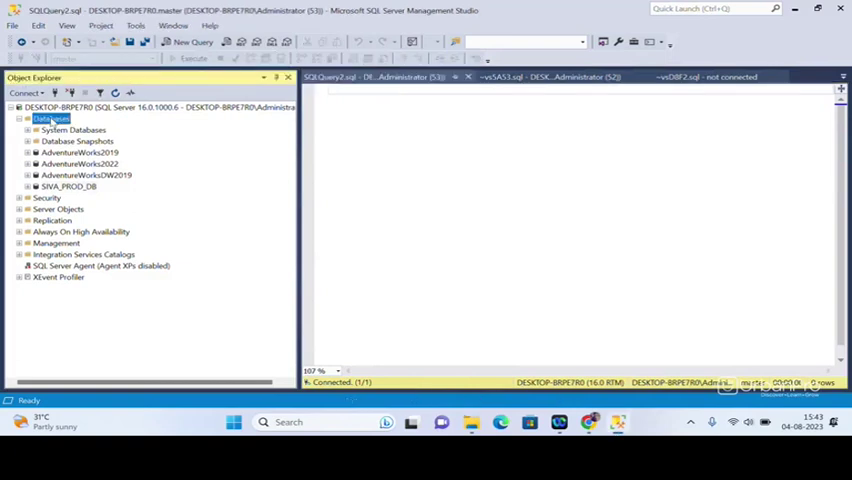
Create an empty database named TEST_DB through the New Database dialog.
{"action": "right_click", "coordinate": [50, 118]}
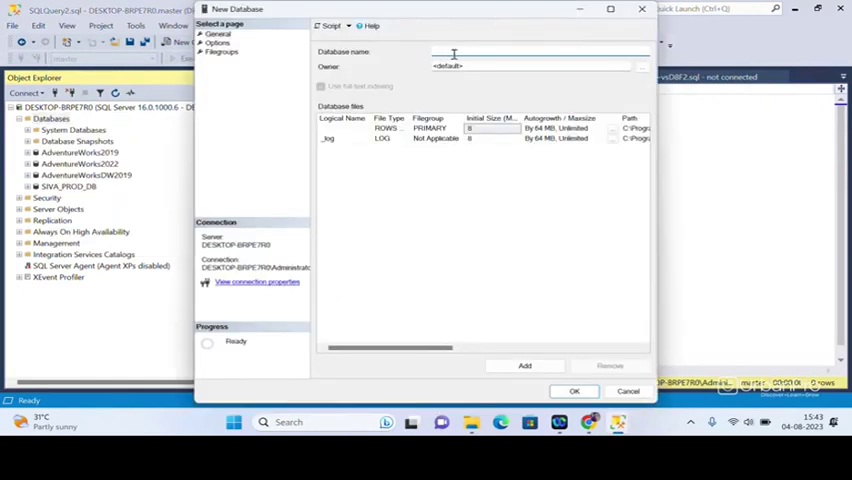
{"action": "type", "text": "S"}
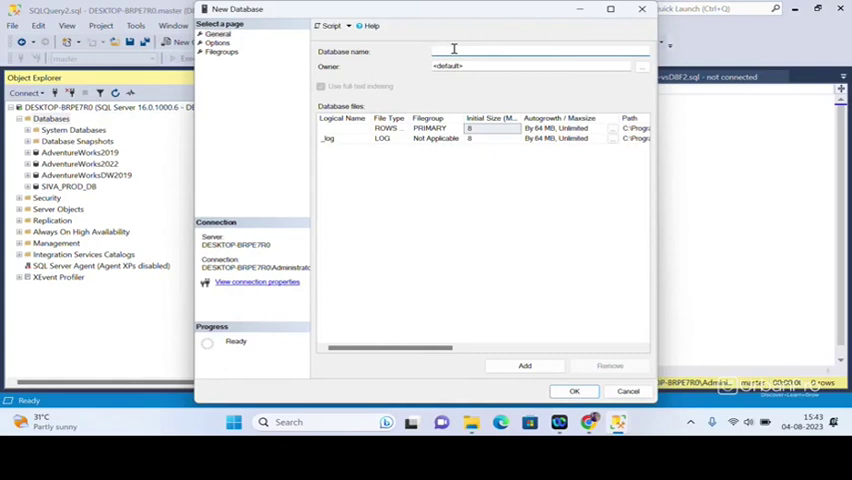
{"action": "type", "text": "TEST"}
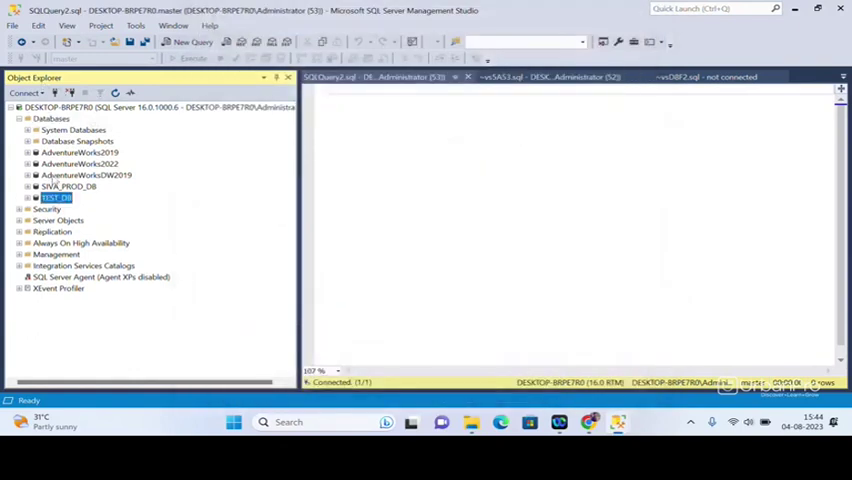
Expand TEST_DB in Object Explorer to reveal its Tables, Views and other folders.
{"action": "left_click", "coordinate": [35, 198]}
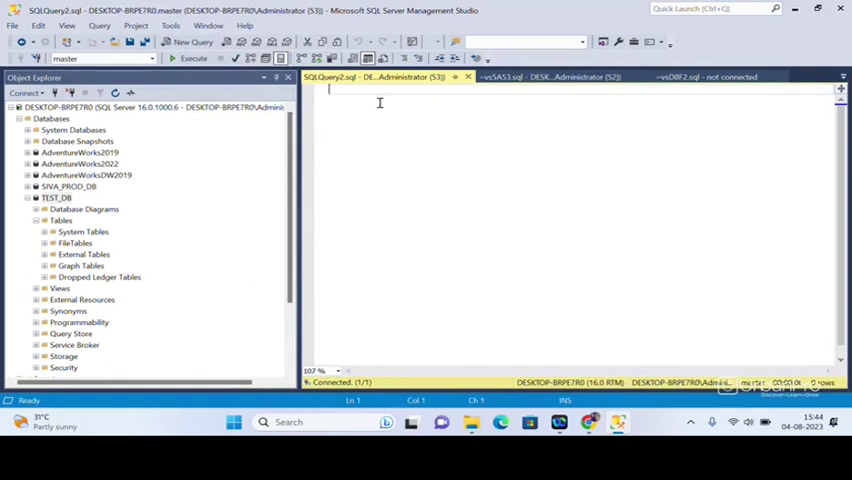
Type the statement 'Create Database DummyDB' in the query editor.
{"action": "type", "text": "c"}
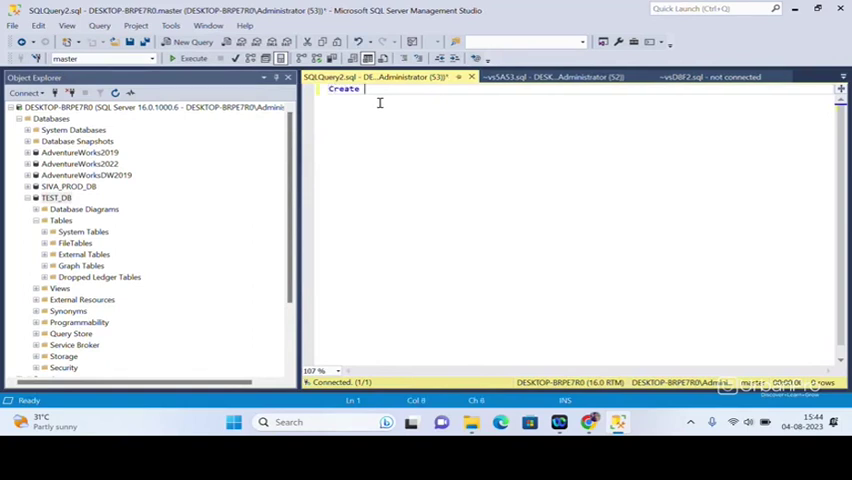
{"action": "type", "text": "Database T"}
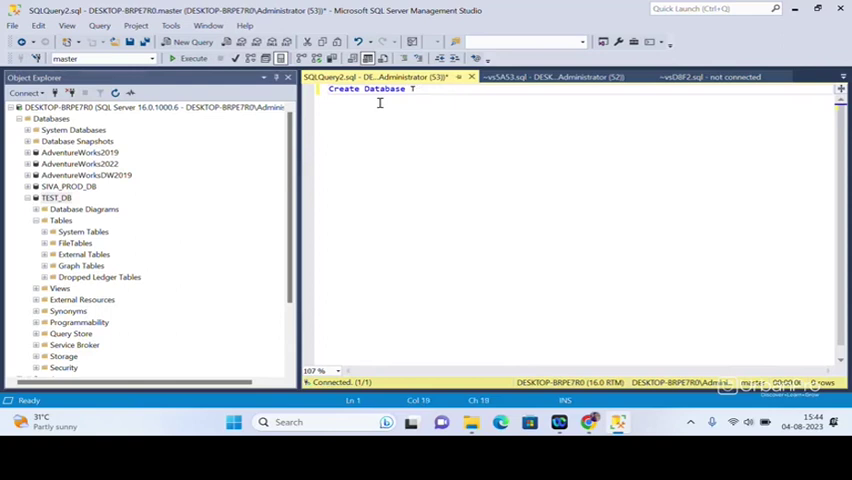
{"action": "type", "text": "Ummy"}
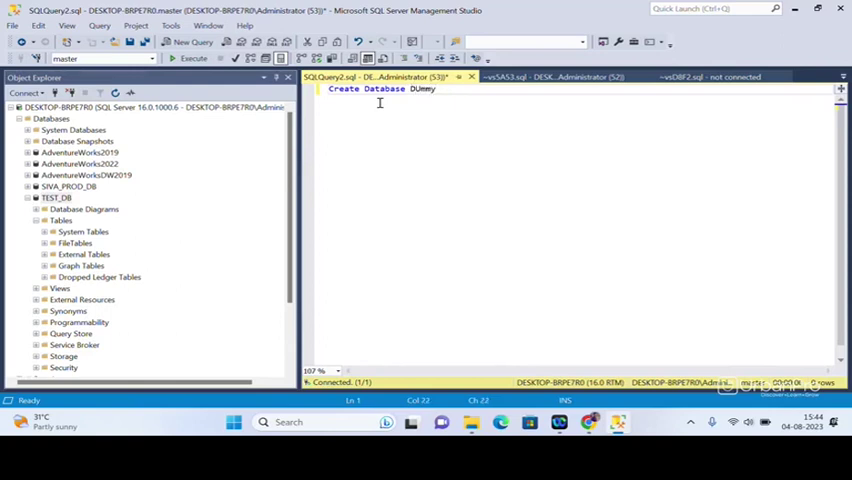
{"action": "type", "text": "DB"}
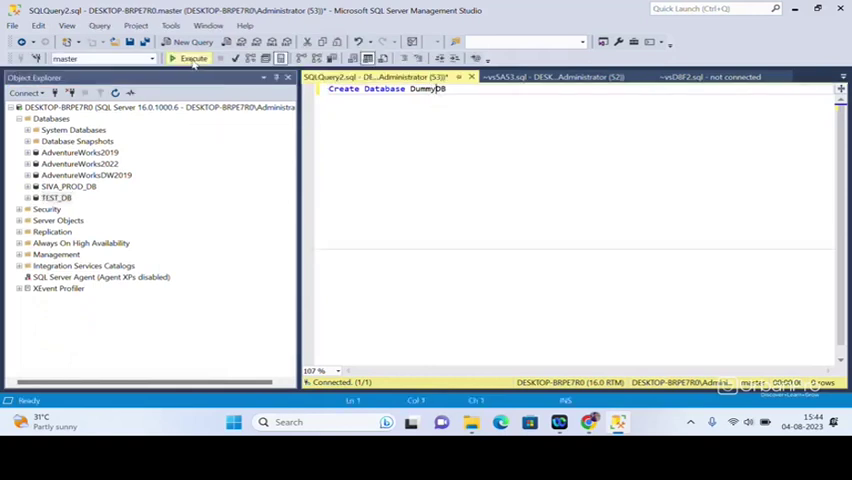
Execute the DummyDB query, collapse Databases, and bring up its context menu.
{"action": "left_click", "coordinate": [191, 58]}
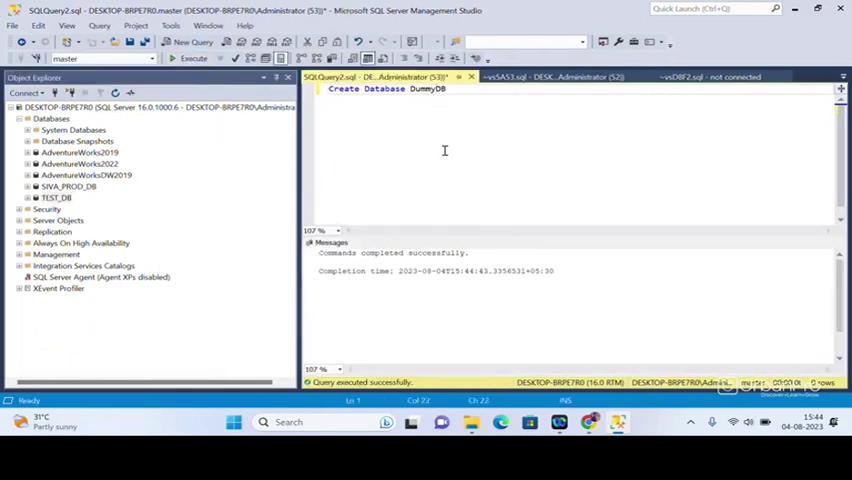
{"action": "left_click", "coordinate": [57, 197]}
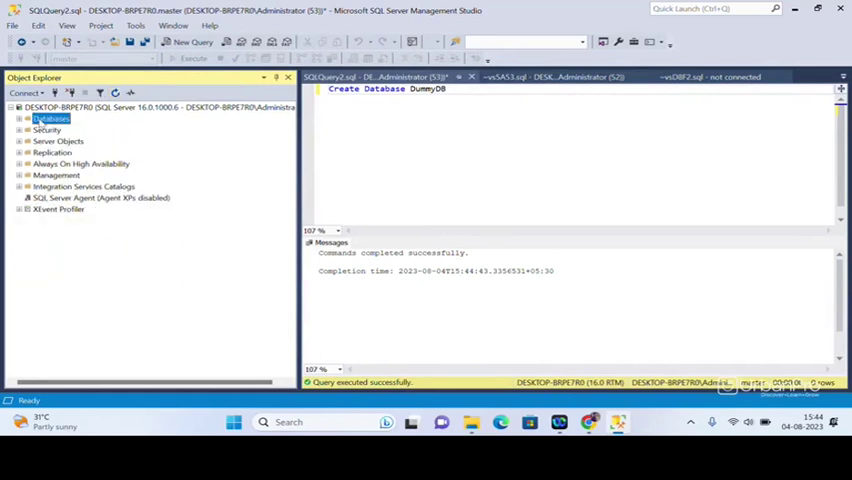
{"action": "right_click", "coordinate": [50, 118]}
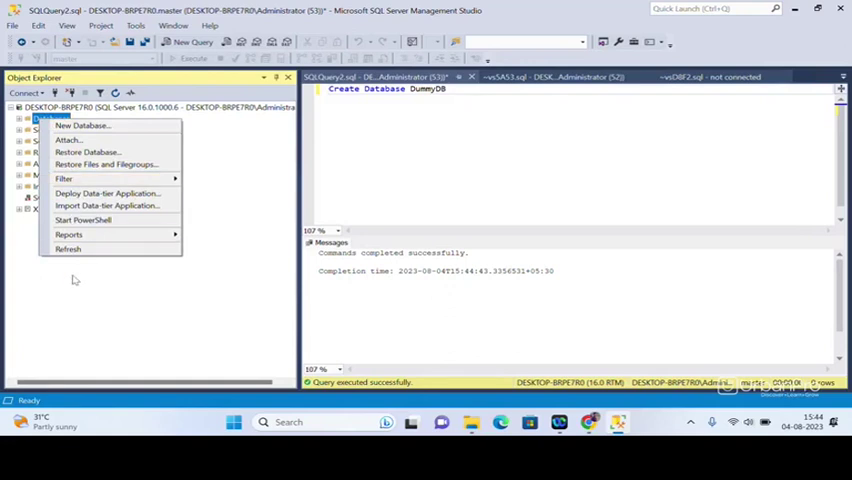